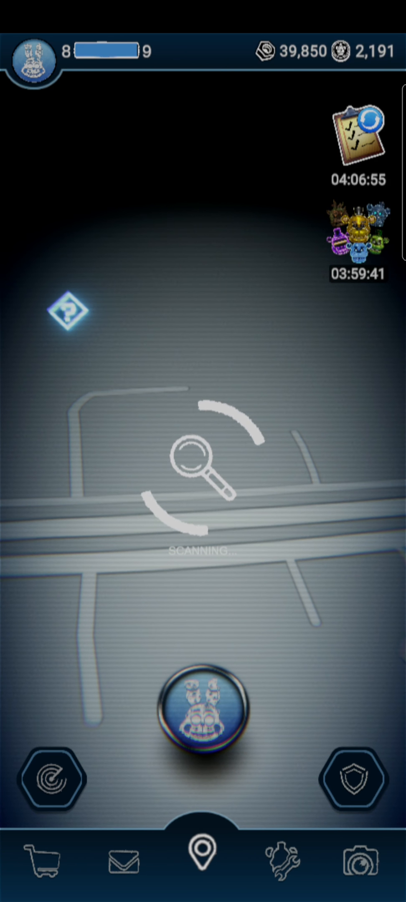
Begin the animatronic encounter from the map and play until the YOU LOST screen
click(202, 711)
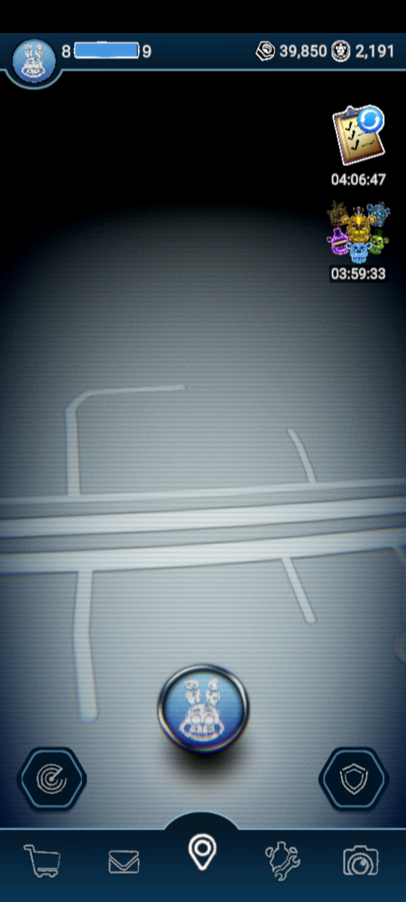
click(203, 715)
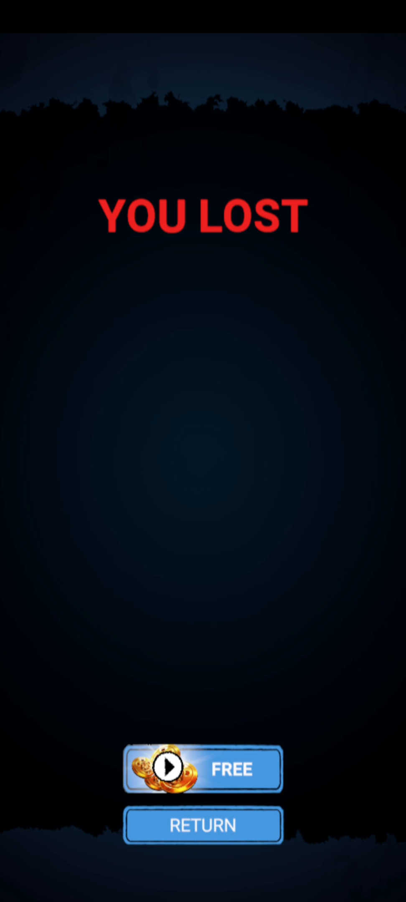
Leave the defeat screen and accept the 2 XP gained
click(202, 769)
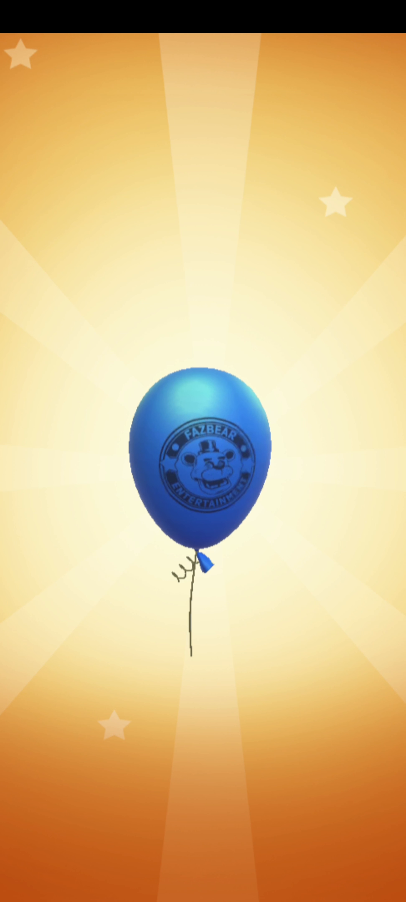
click(198, 466)
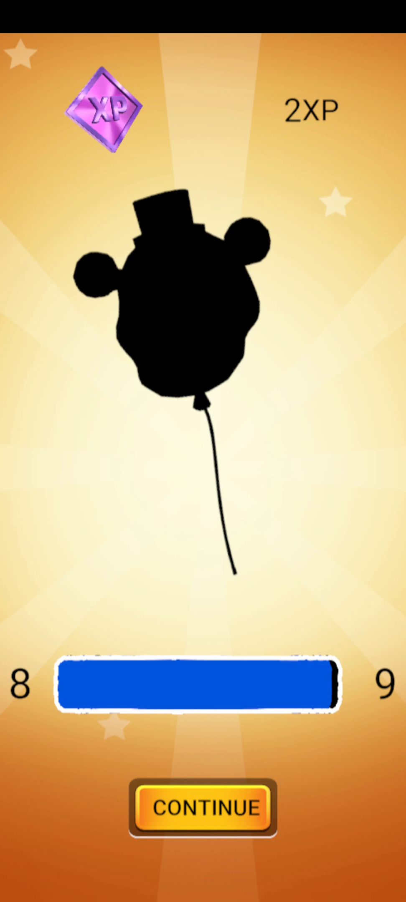
click(203, 808)
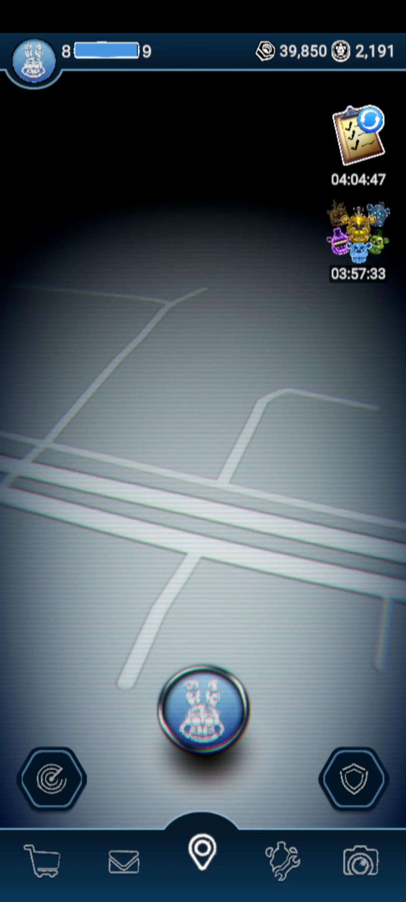
Claim the pending balloon reward and collect its 11 Parts
click(203, 720)
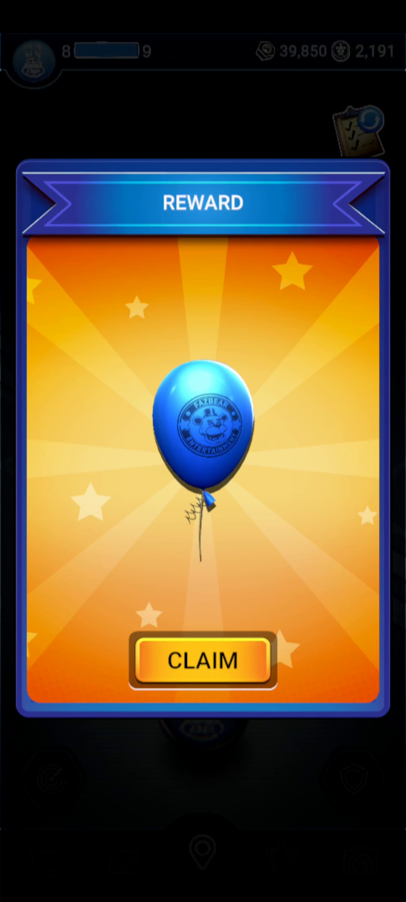
click(202, 661)
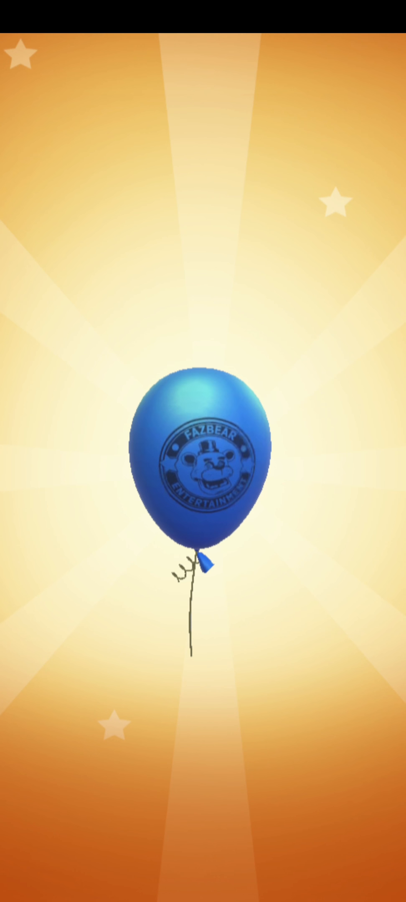
click(203, 466)
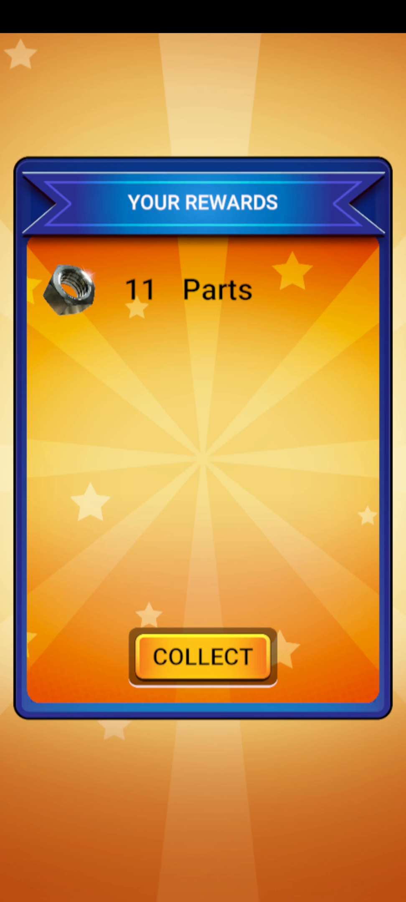
click(203, 657)
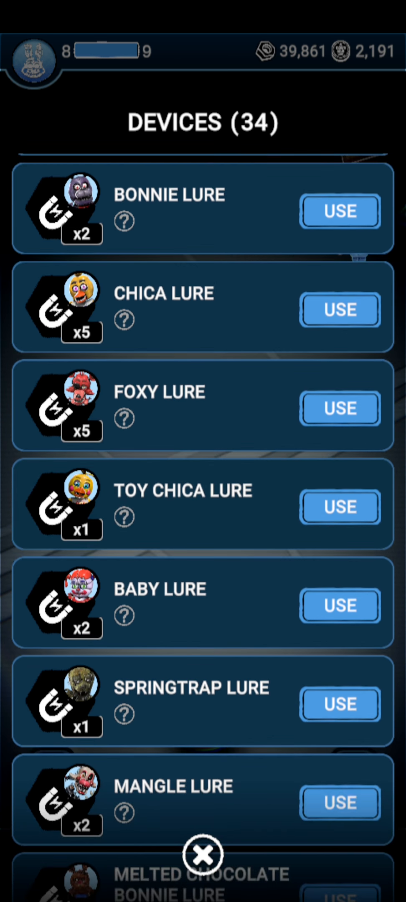
Use a lure from the Devices list and confirm it so it shows active on the map
click(339, 211)
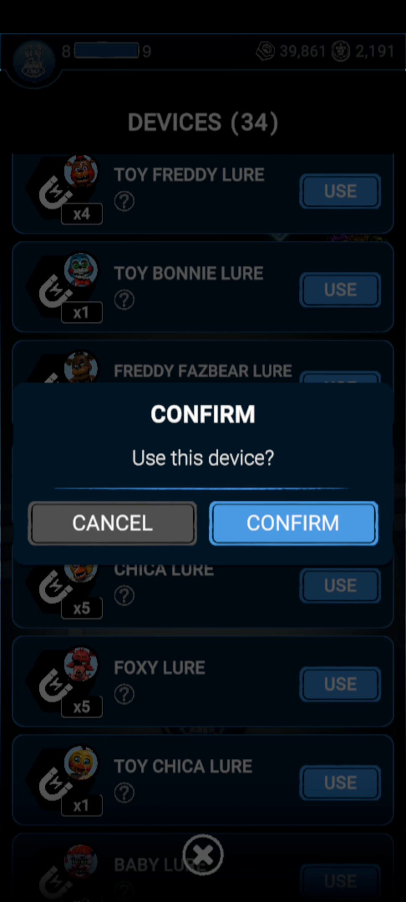
click(293, 523)
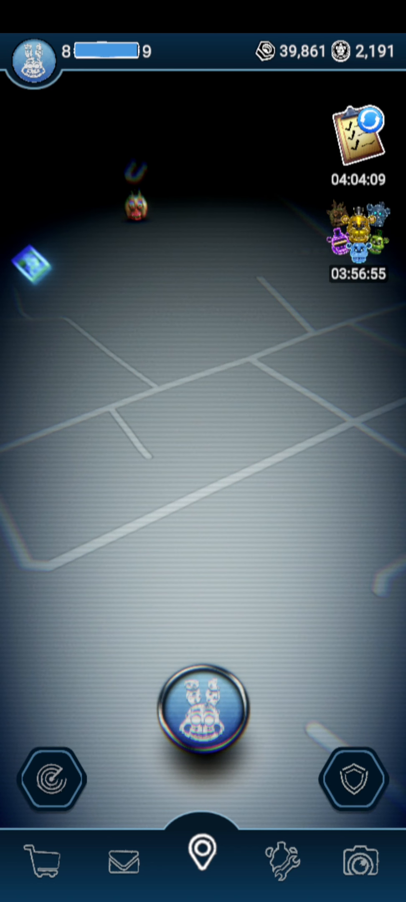
Accept the lured animatronic on the map and enter the encounter at 90% battery
click(202, 710)
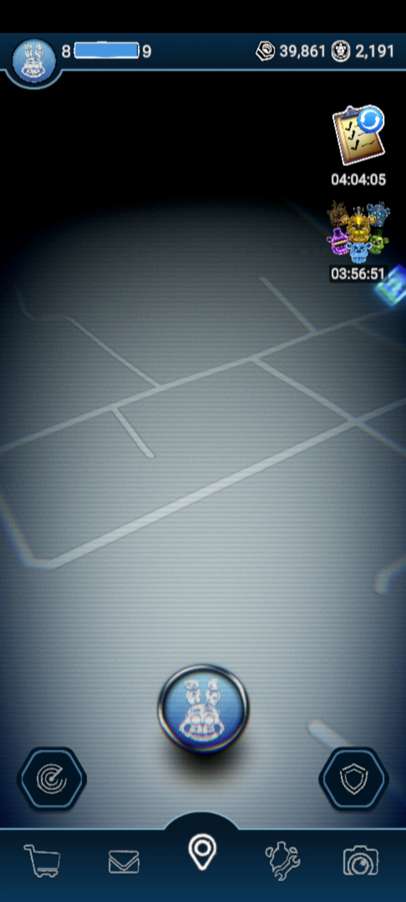
click(203, 715)
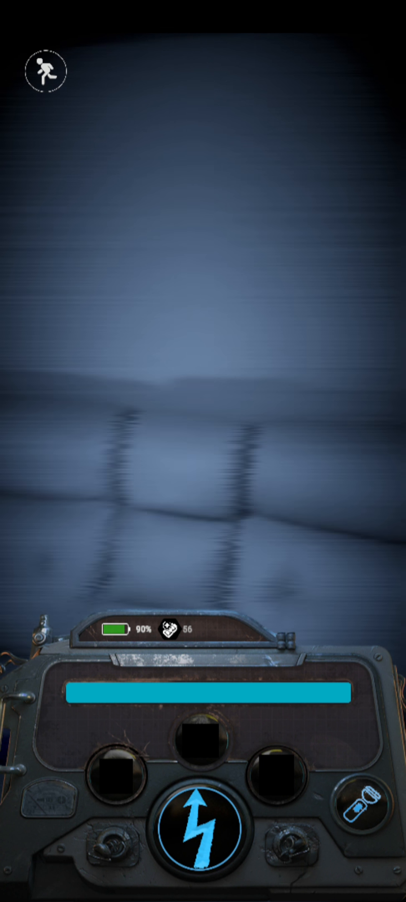
Toggle the flashlight while scanning the room until the red approach meter starts filling
click(366, 812)
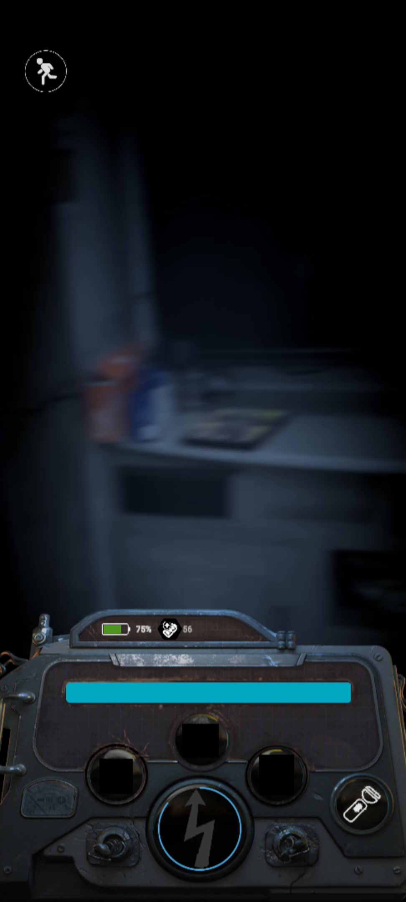
click(199, 824)
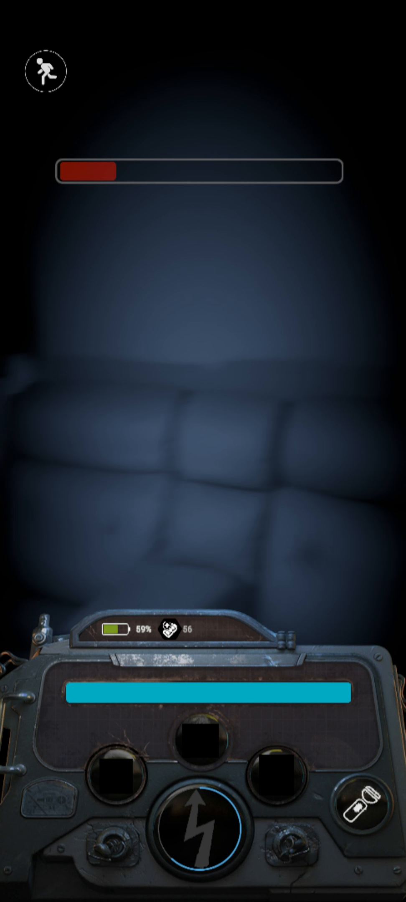
Shock Chica as she reveals herself, winning 16 Parts, 16 Remnant and 28 XP
click(201, 836)
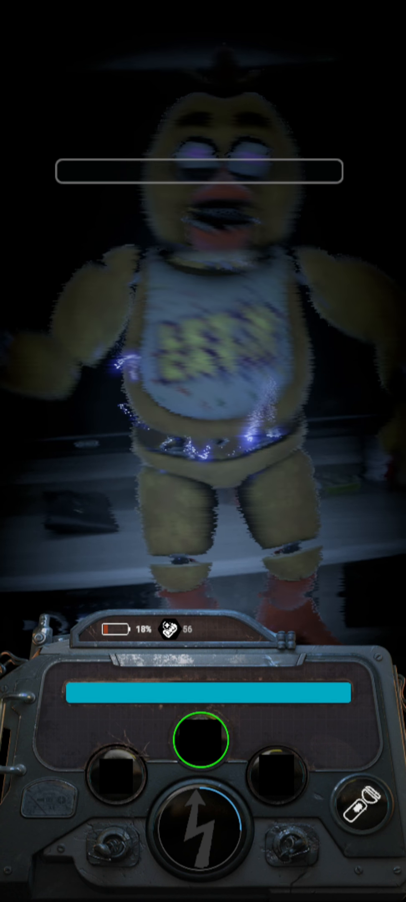
click(203, 821)
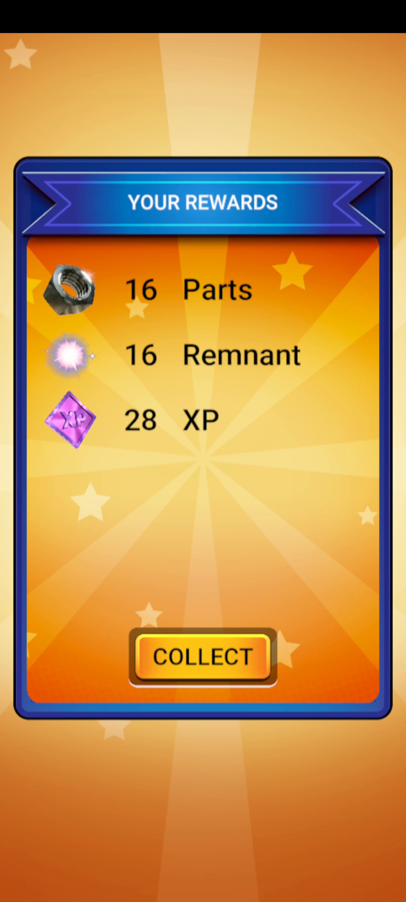
Collect the Parts, Remnant and 28 XP, then the shield and shocker boosts, reaching level 9
click(202, 658)
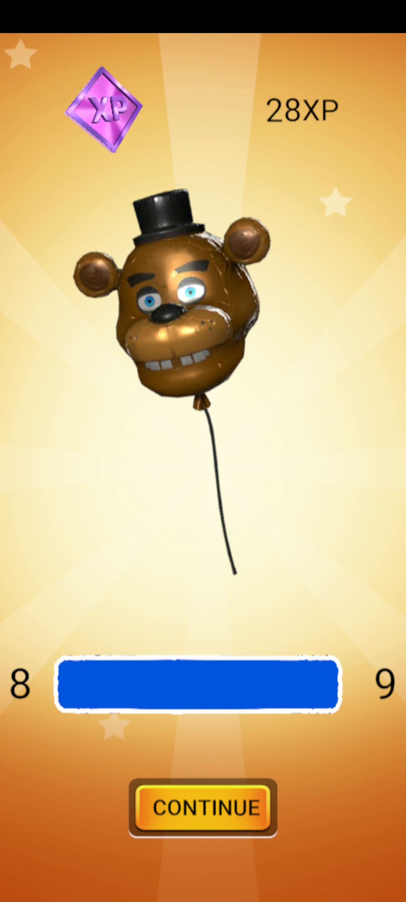
click(202, 807)
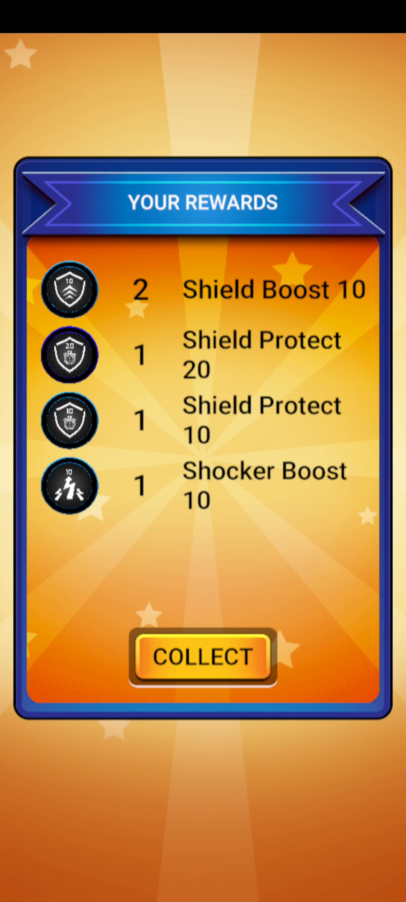
click(202, 658)
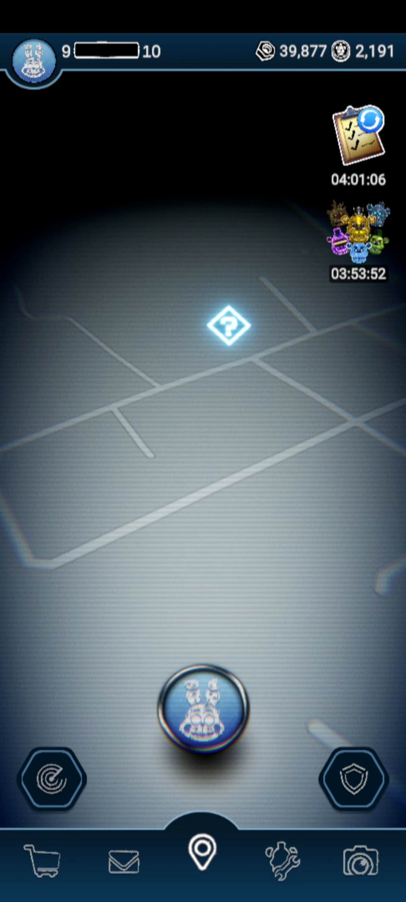